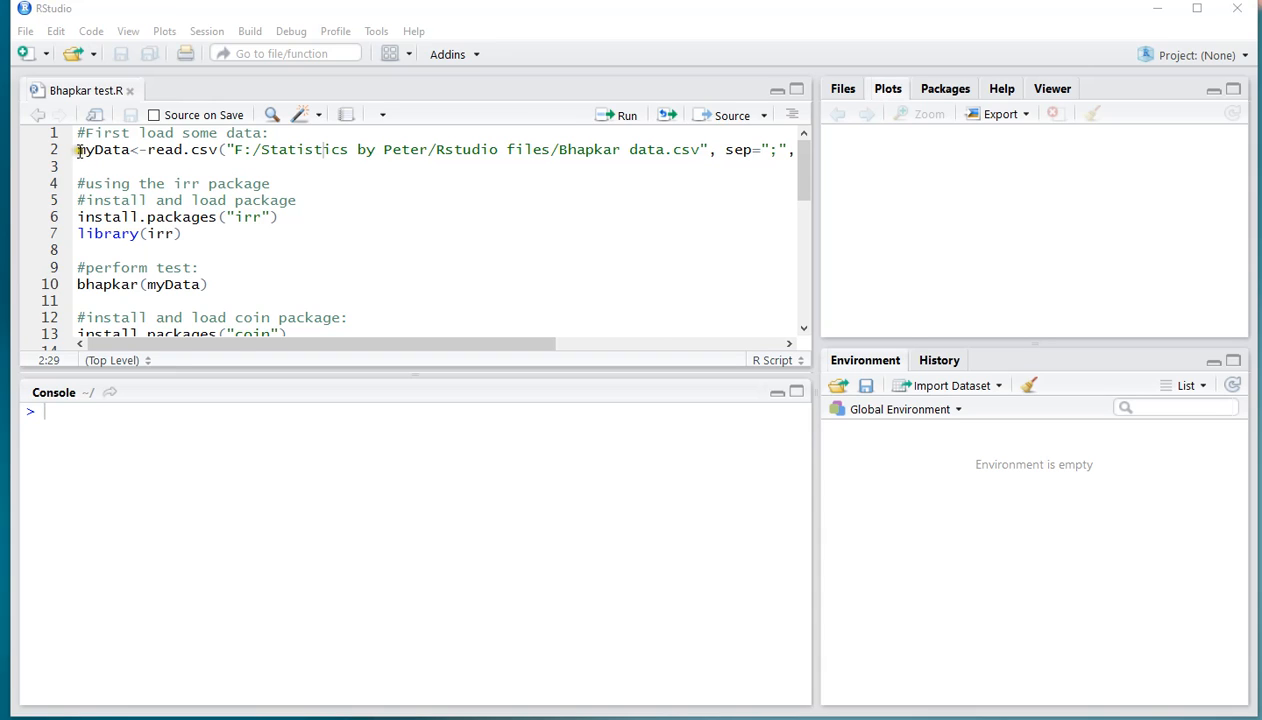
- Run the read.csv line to load the Bhapkar CSV into myData (128 obs., 2 variables)
{"action": "left_click", "coordinate": [96, 148]}
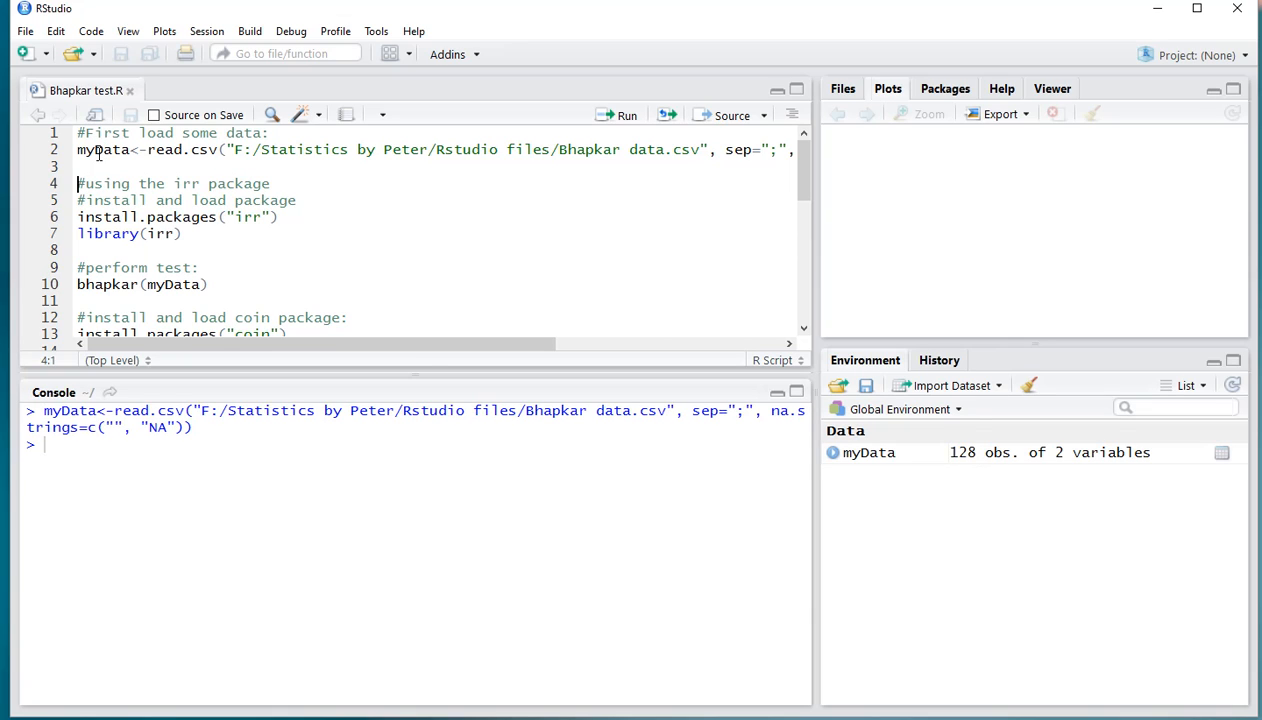
{"action": "mouse_move", "coordinate": [896, 528]}
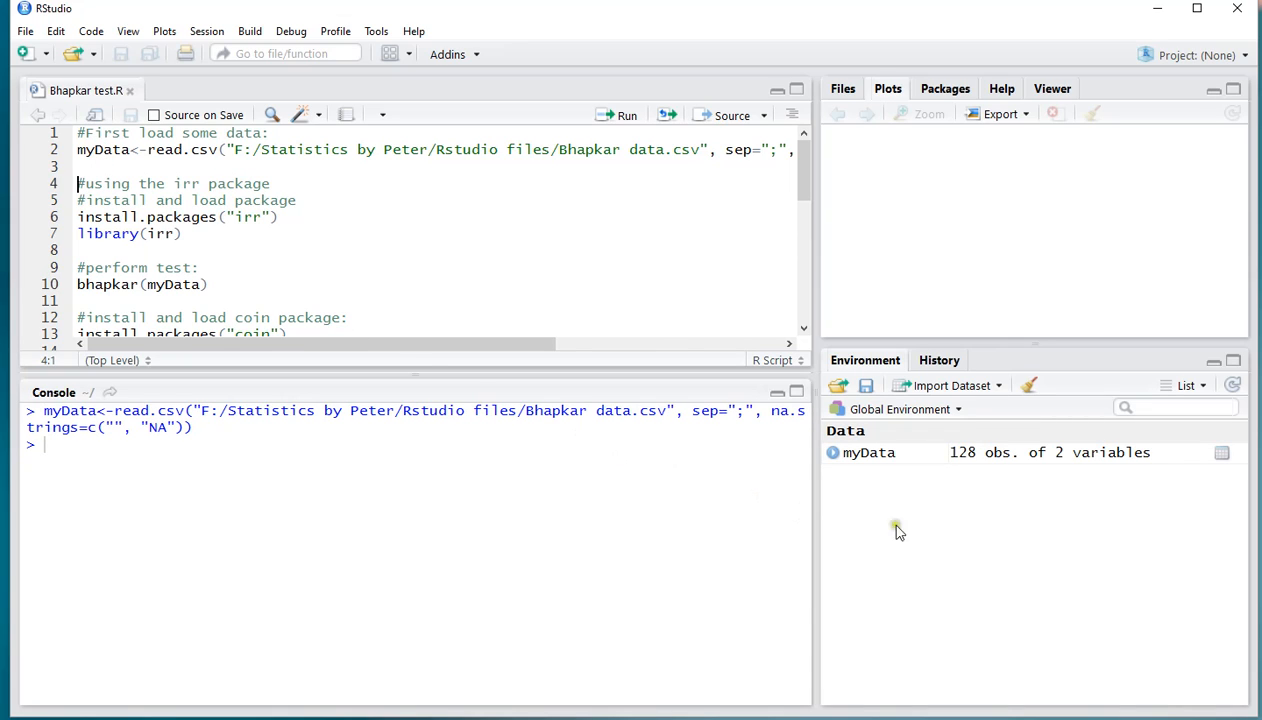
{"action": "mouse_move", "coordinate": [1036, 460]}
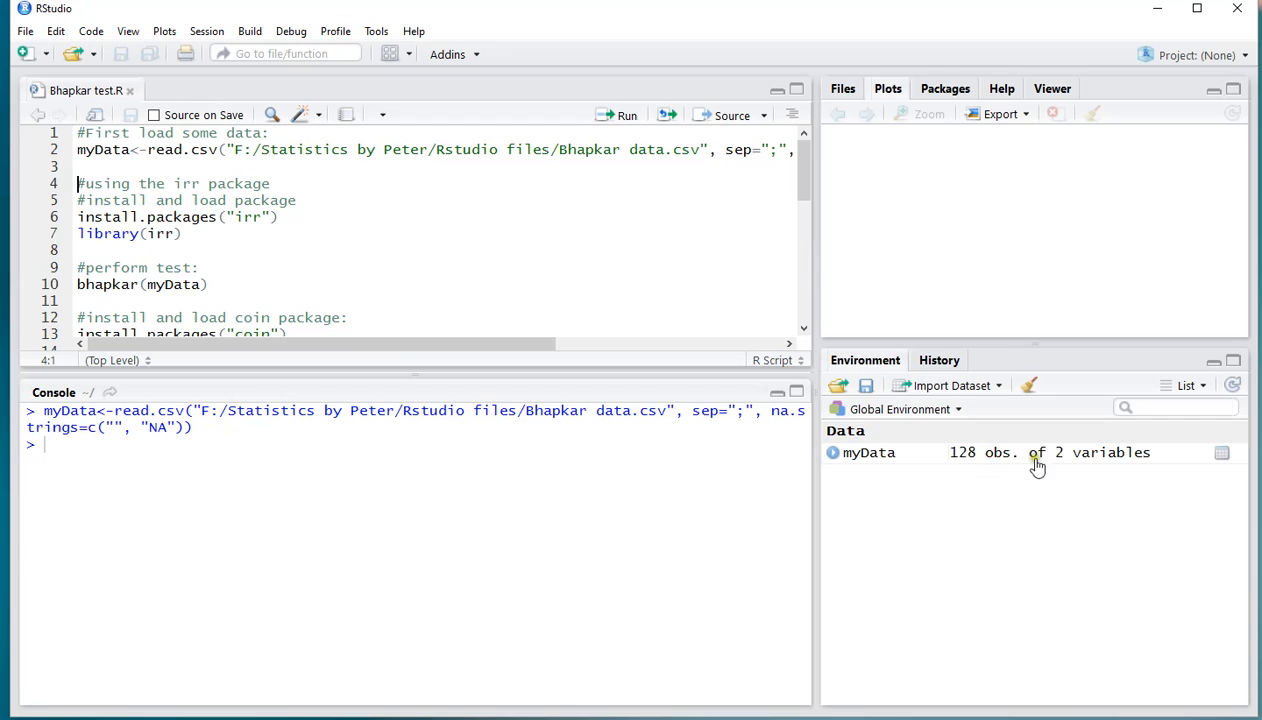
{"action": "mouse_move", "coordinate": [1074, 468]}
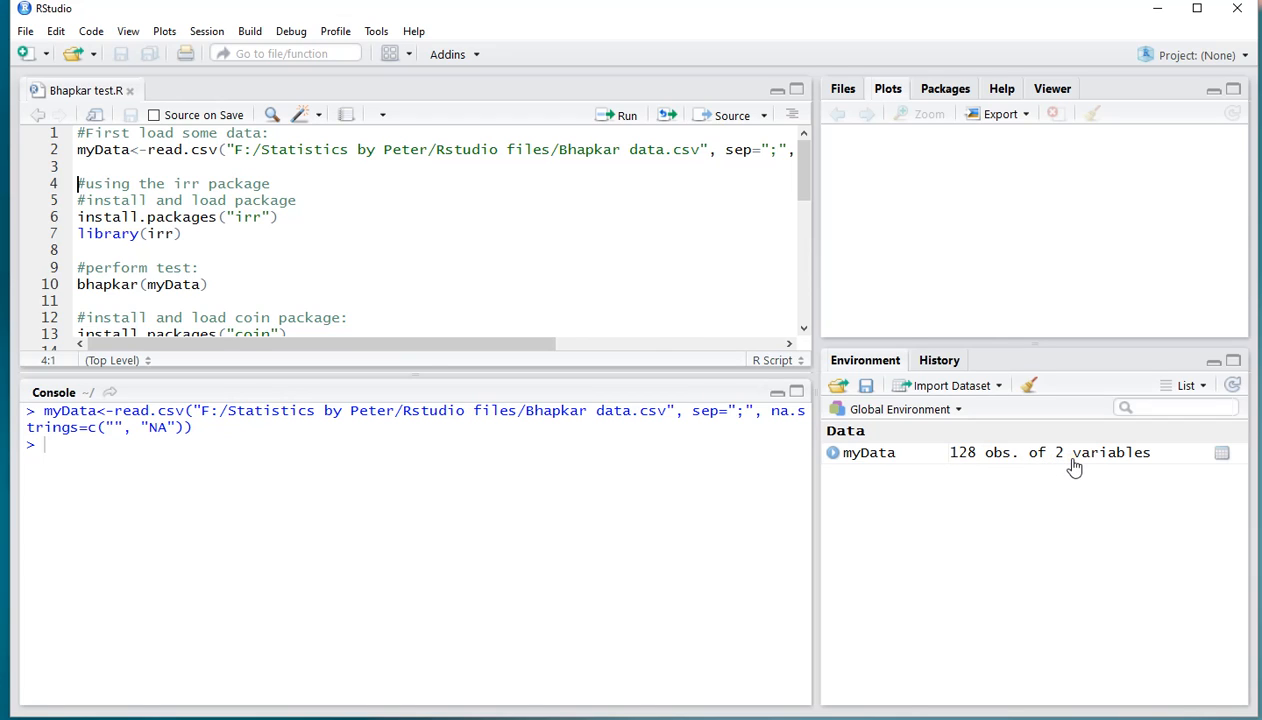
{"action": "mouse_move", "coordinate": [1048, 468]}
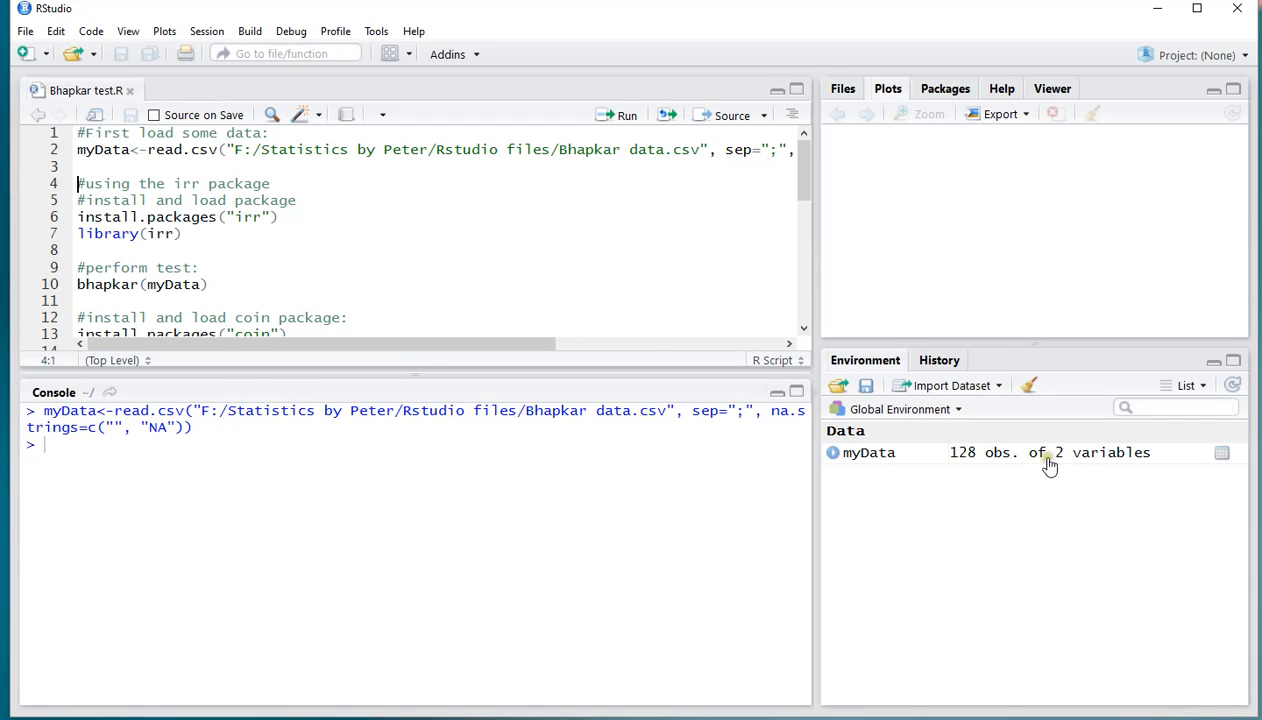
{"action": "mouse_move", "coordinate": [1068, 462]}
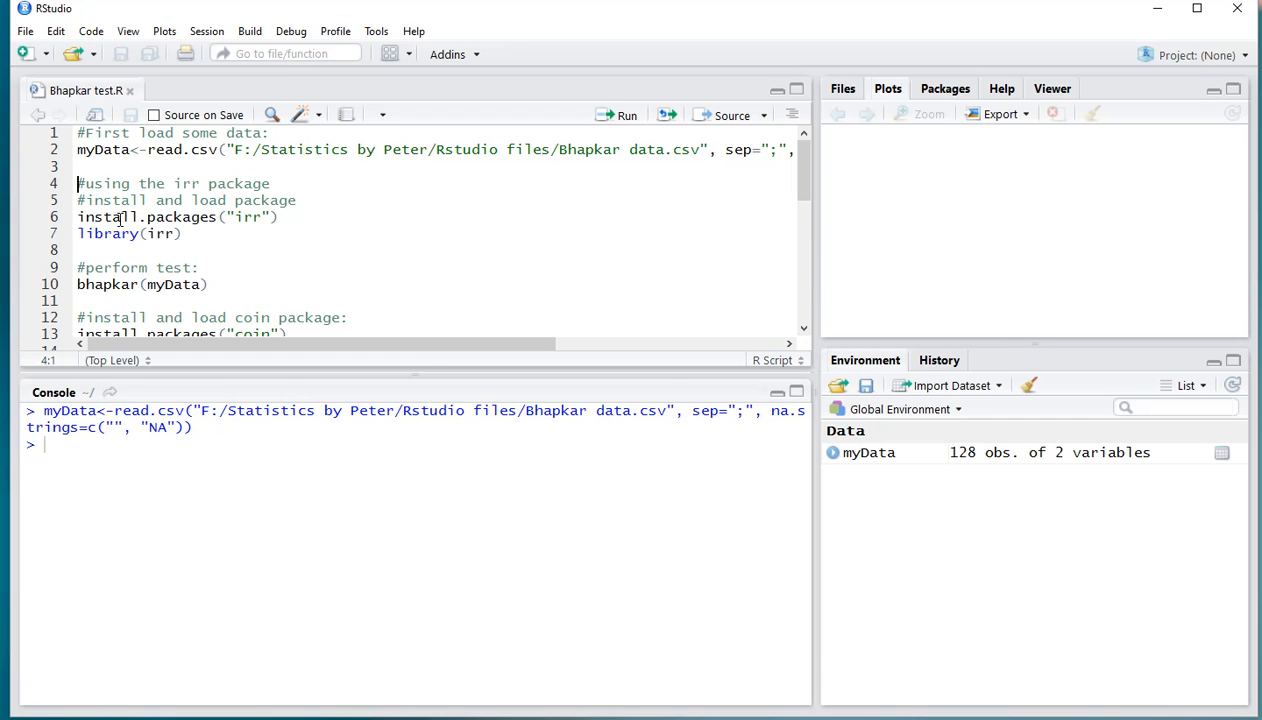
{"action": "mouse_move", "coordinate": [244, 216]}
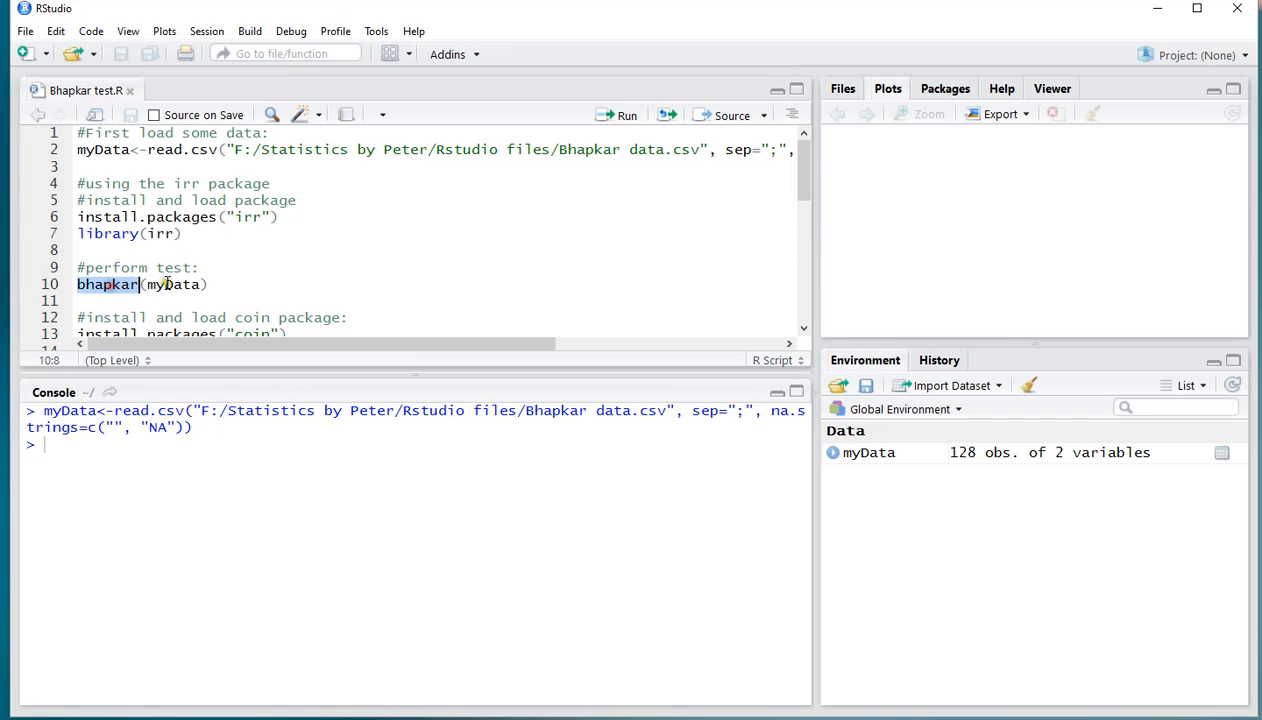
- Review the coin section, then run library(irr) to load the irr package
{"action": "scroll", "scroll_direction": "down", "scroll_amount": 3}
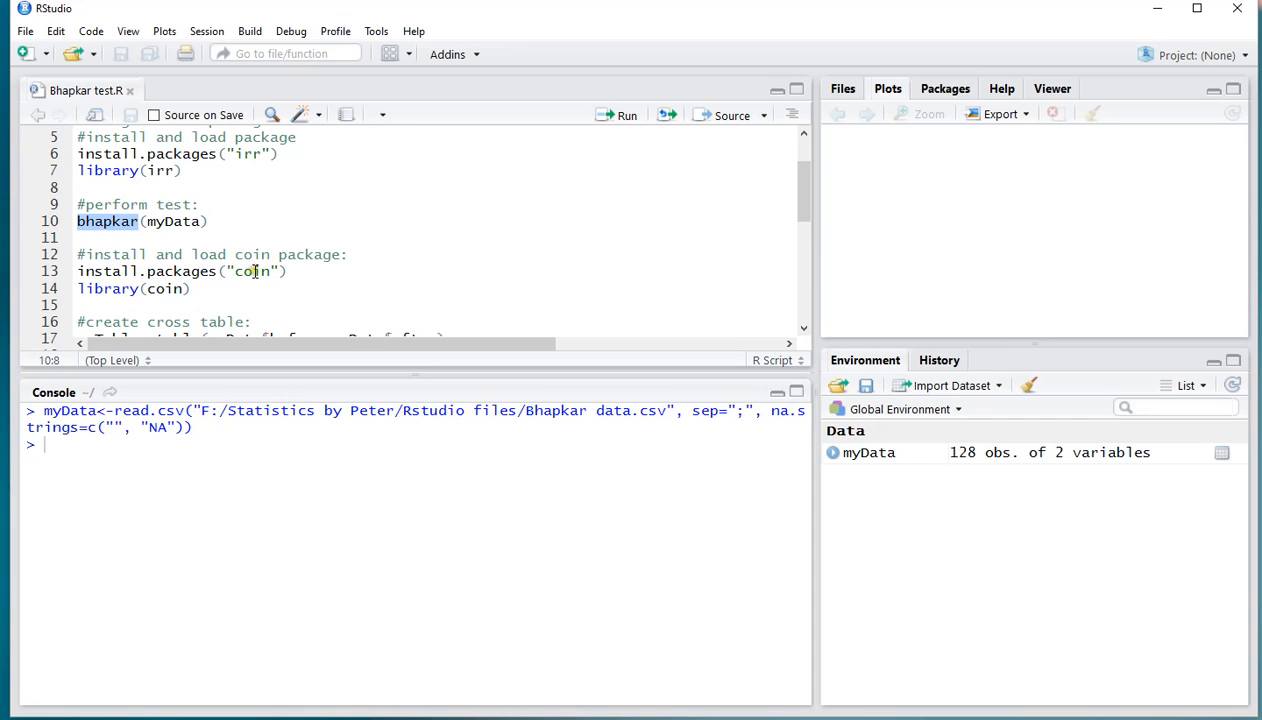
{"action": "double_click", "coordinate": [252, 272]}
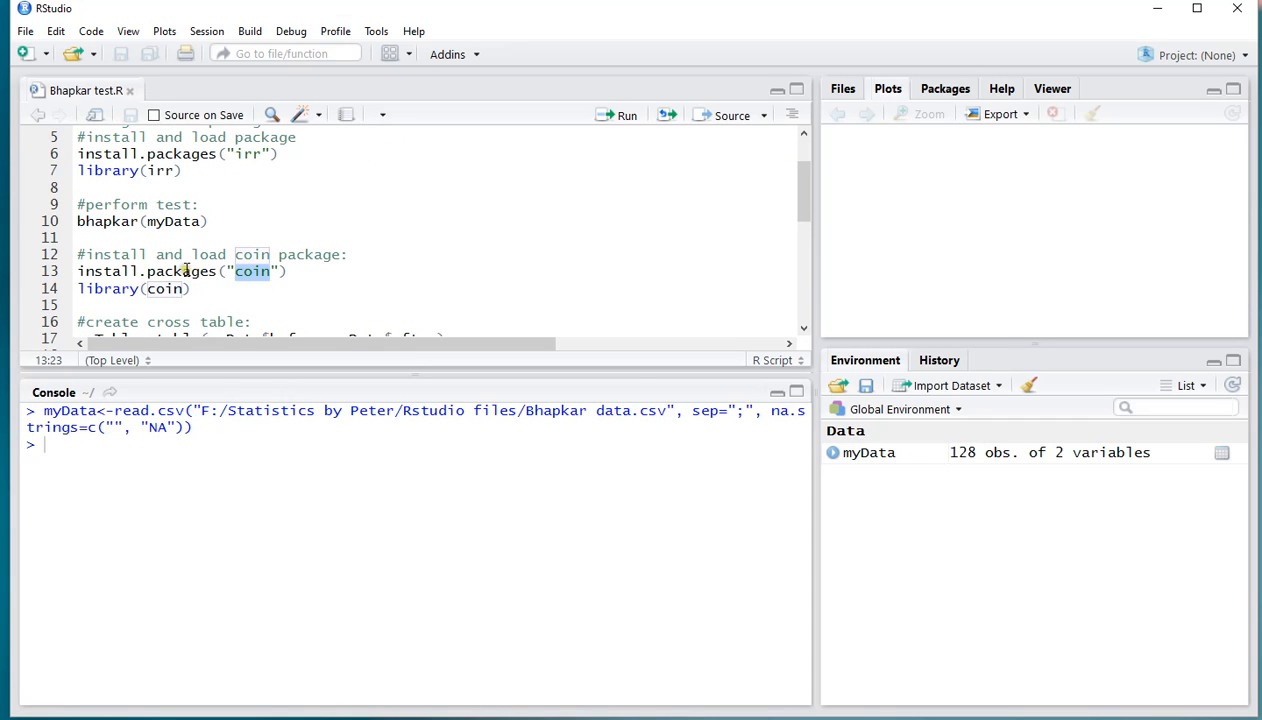
{"action": "scroll", "scroll_direction": "up", "scroll_amount": 3}
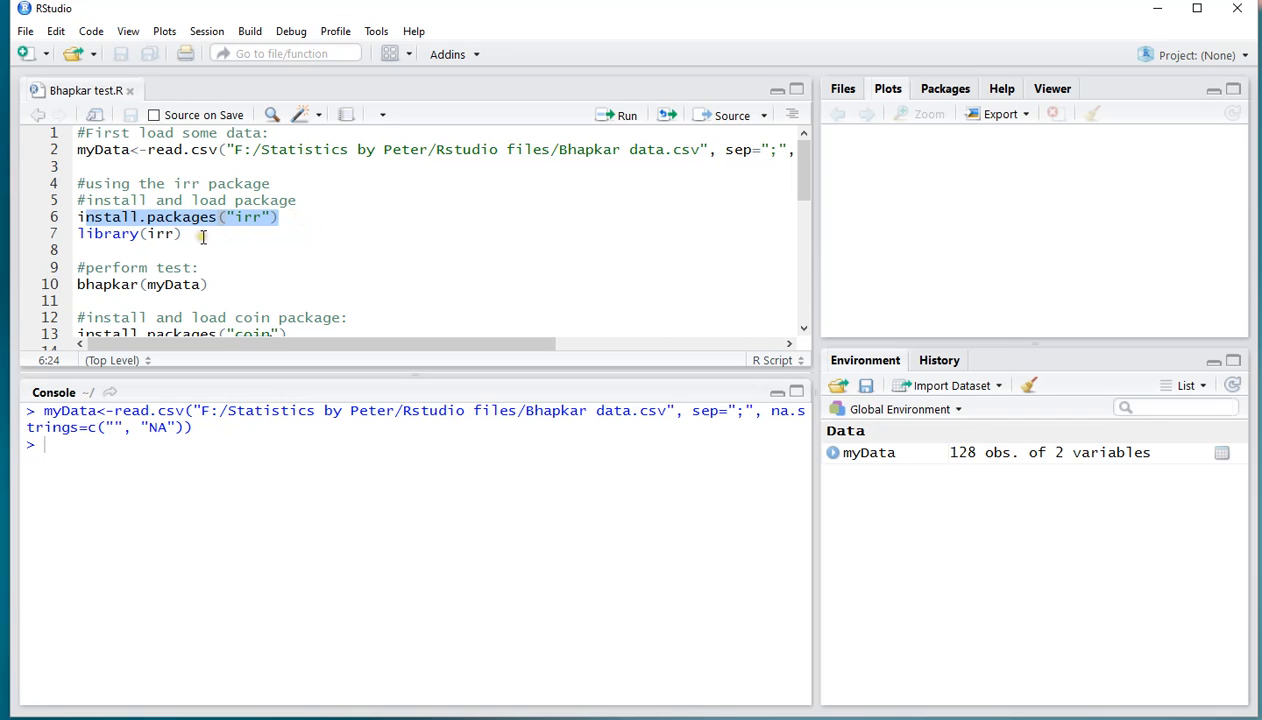
{"action": "left_click", "coordinate": [204, 232]}
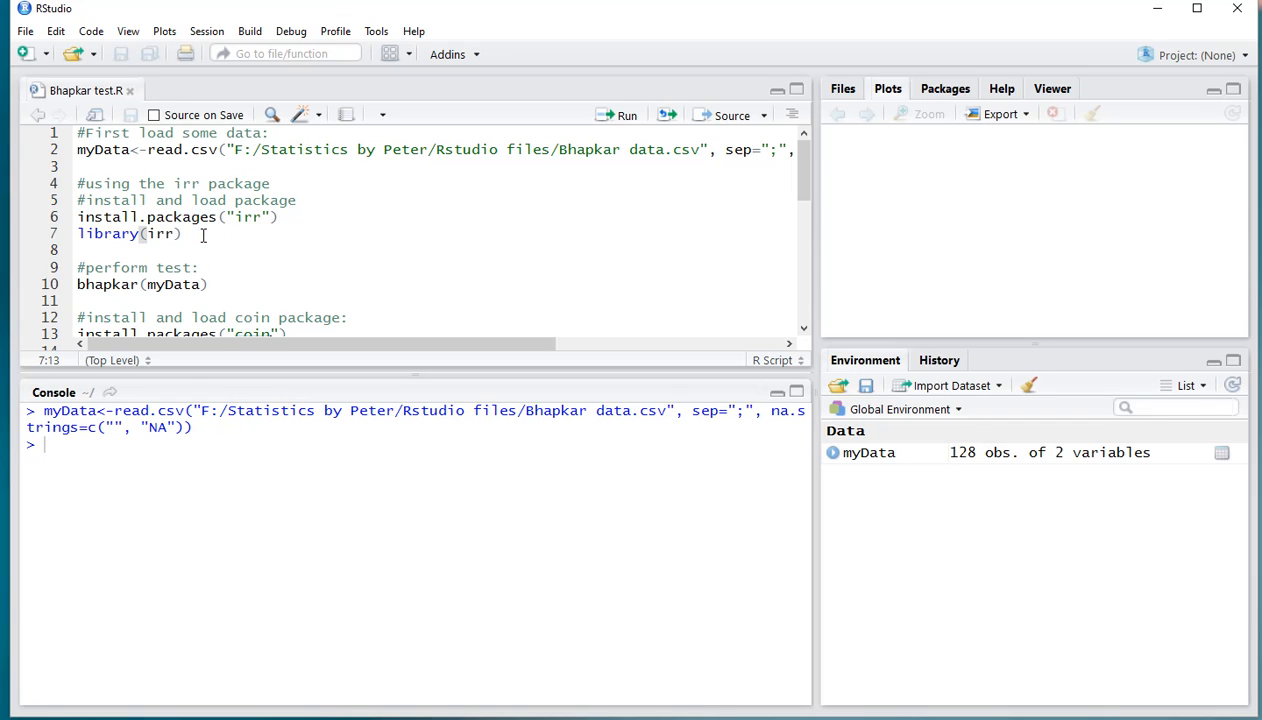
{"action": "left_click", "coordinate": [628, 114]}
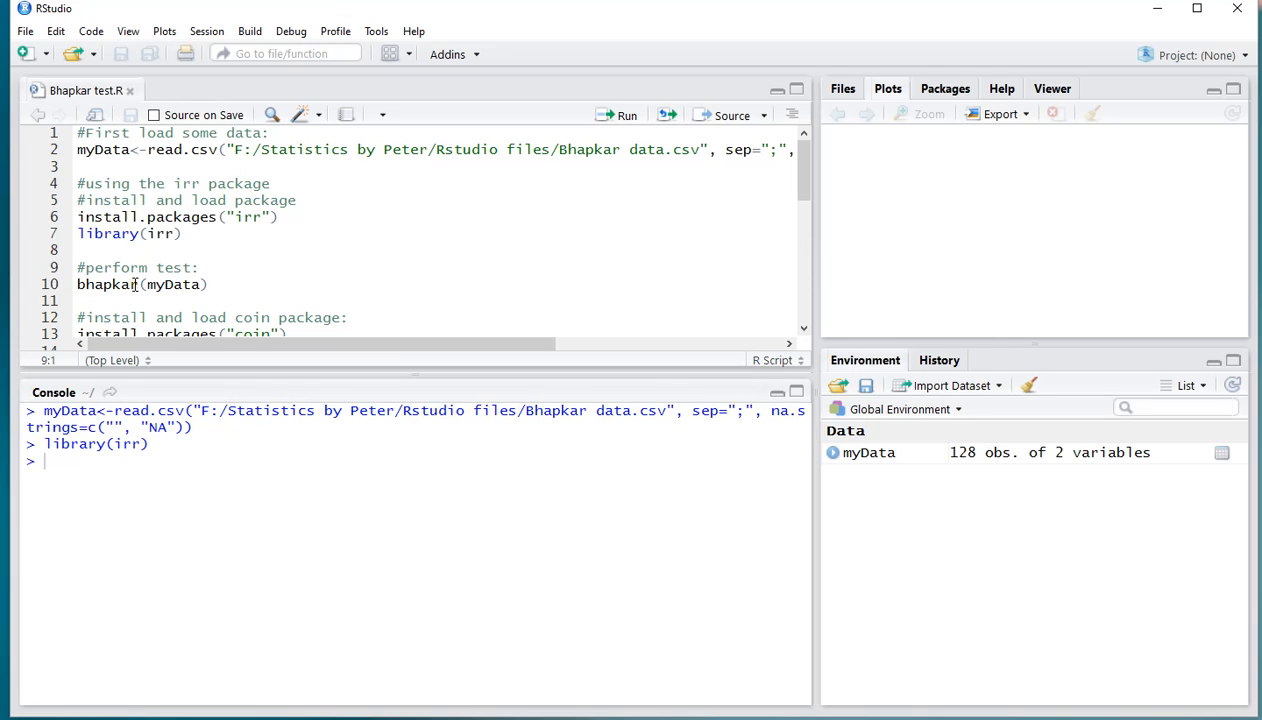
{"action": "mouse_move", "coordinate": [190, 284]}
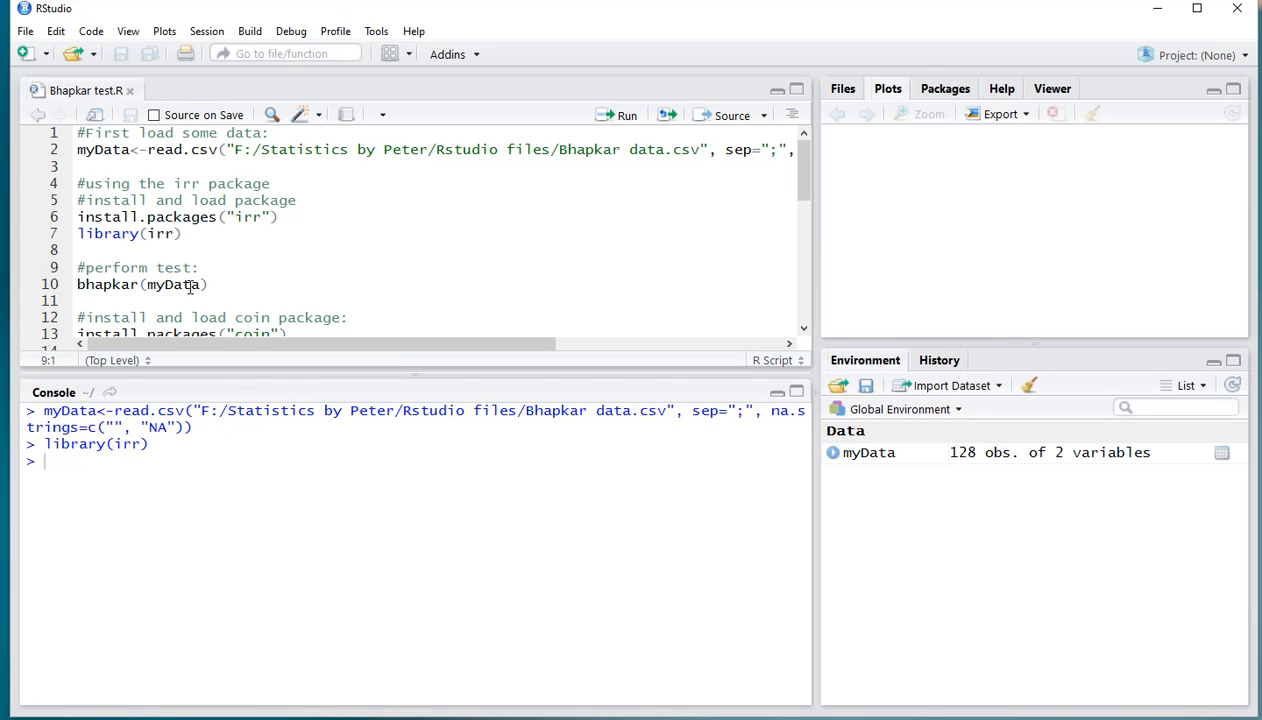
- Run bhapkar(myData), highlighting the result Chisq 15.4, df 2, p-value 0.000448
{"action": "left_click", "coordinate": [212, 284]}
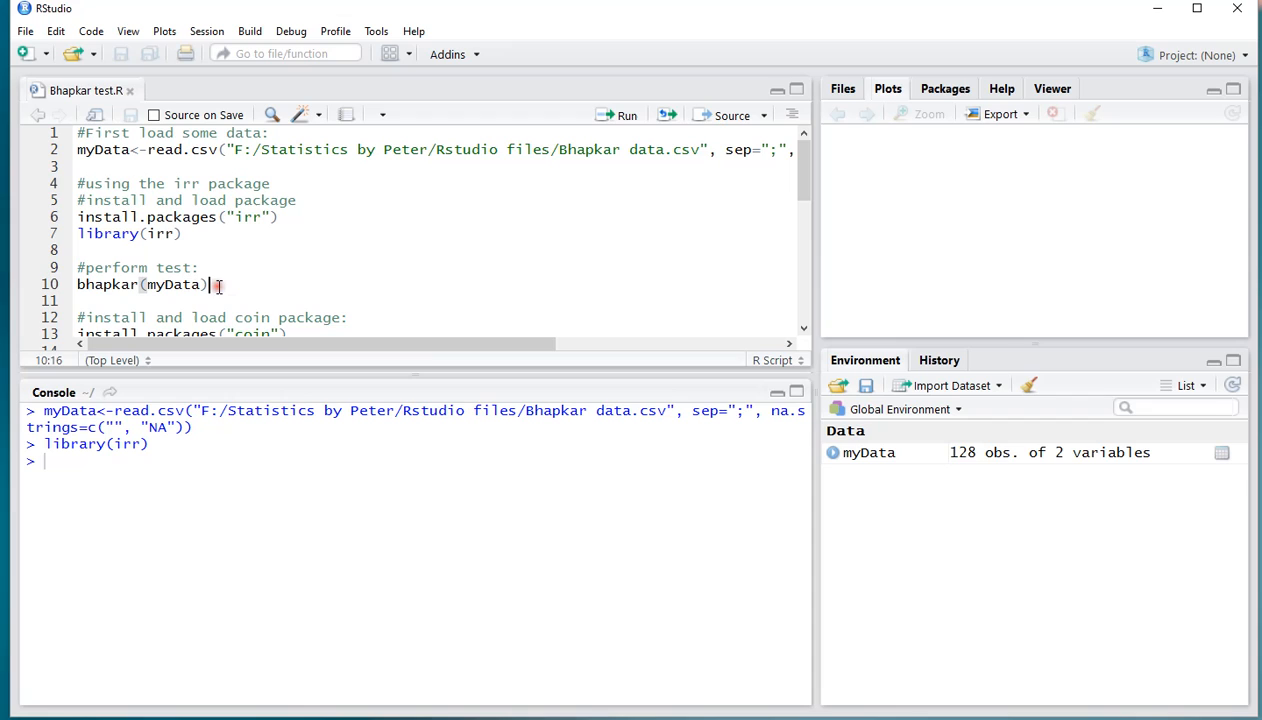
{"action": "left_click", "coordinate": [628, 114]}
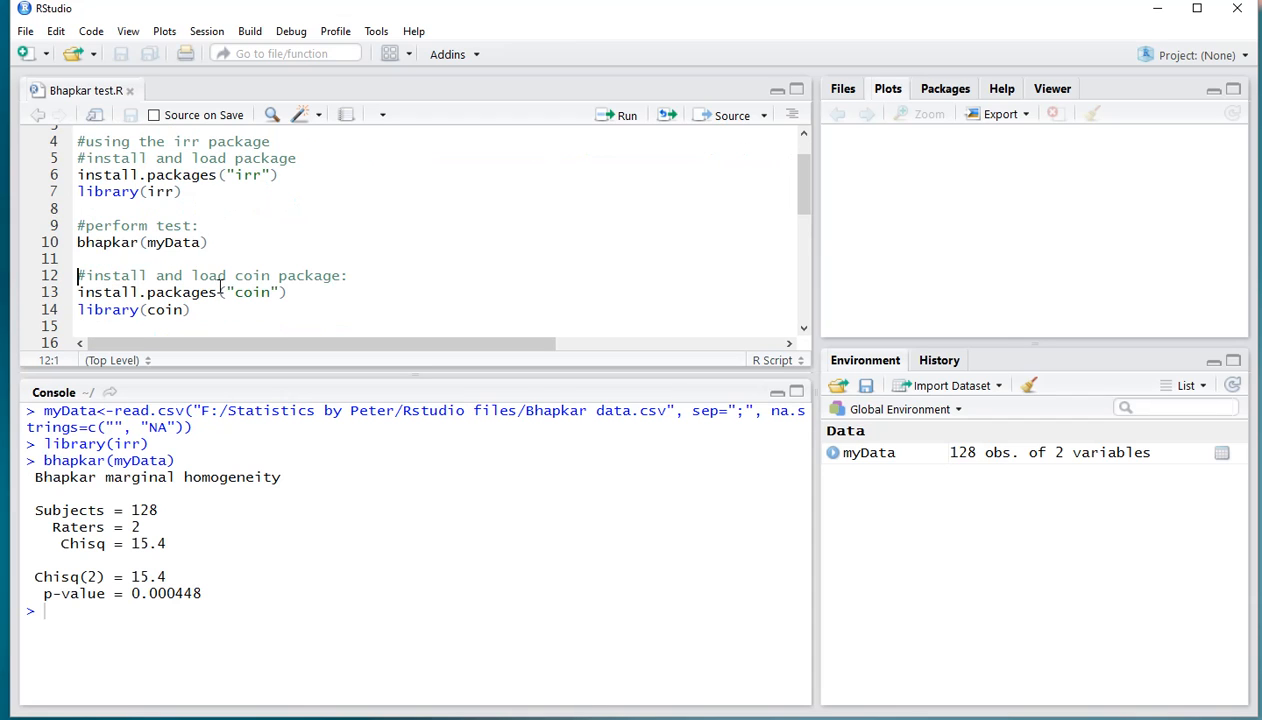
{"action": "mouse_move", "coordinate": [128, 510]}
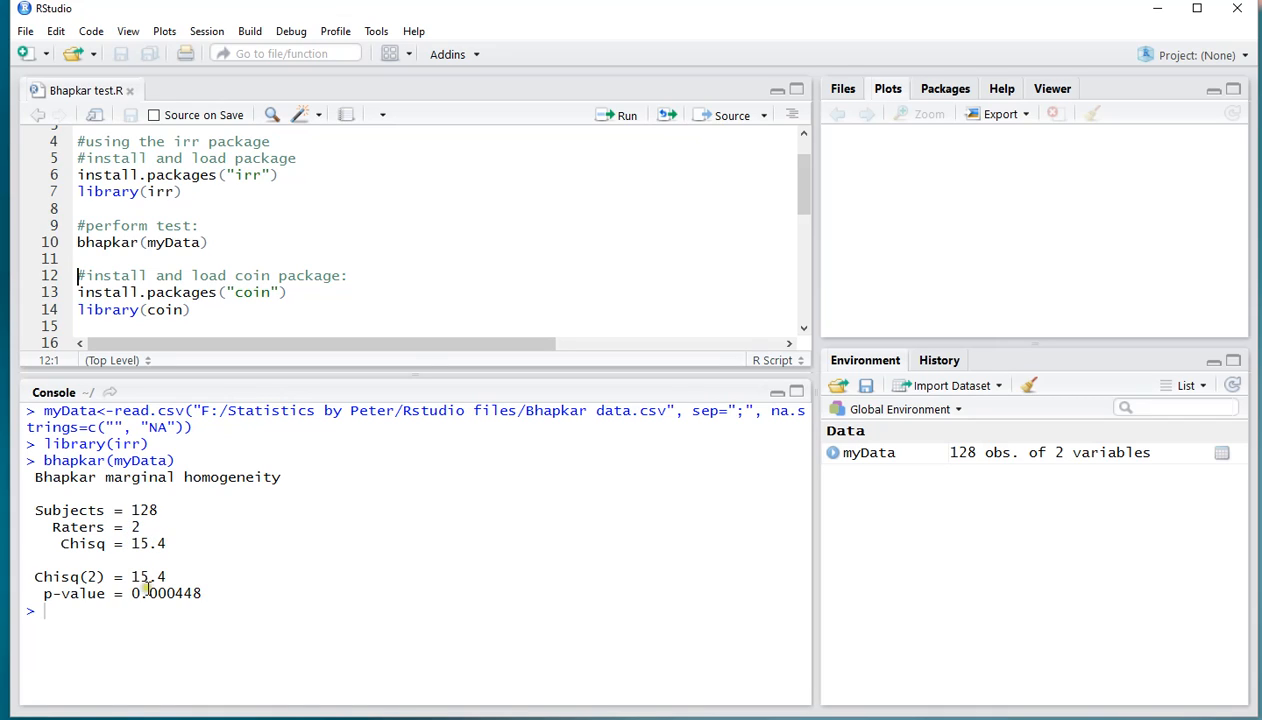
{"action": "double_click", "coordinate": [140, 592]}
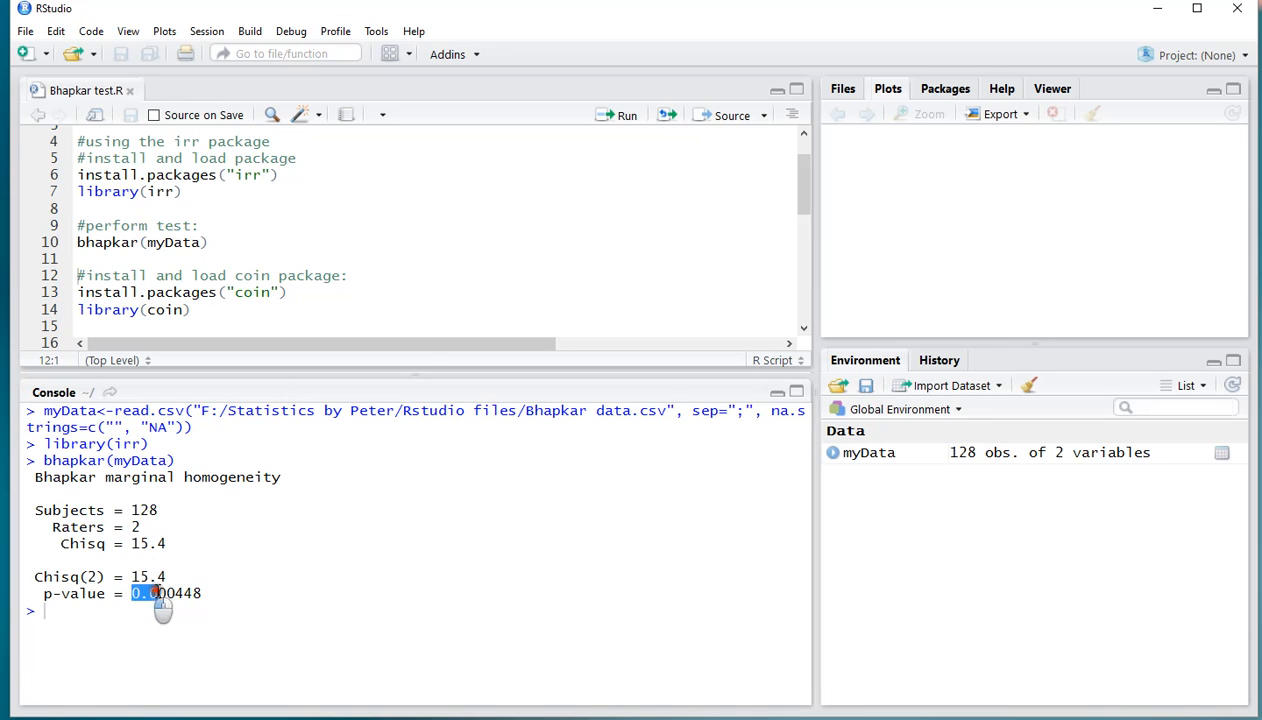
{"action": "double_click", "coordinate": [166, 592]}
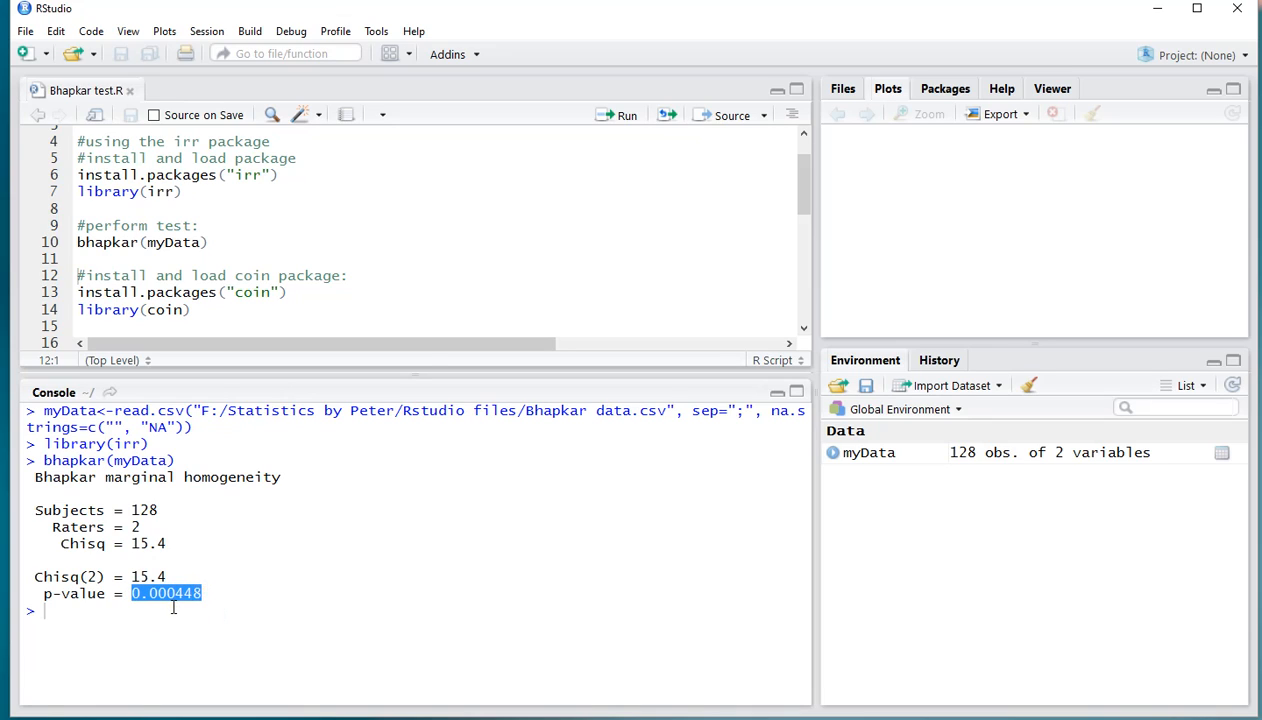
{"action": "left_click", "coordinate": [252, 242]}
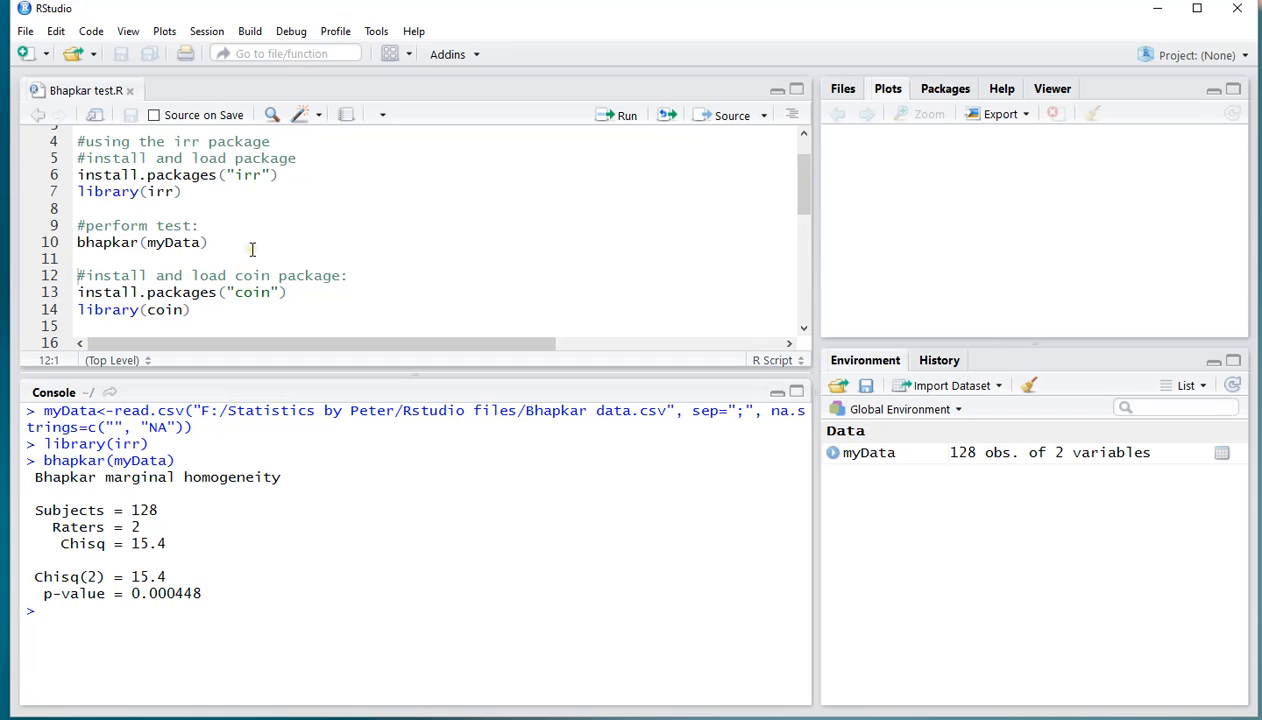
{"action": "scroll", "scroll_direction": "down", "scroll_amount": 3}
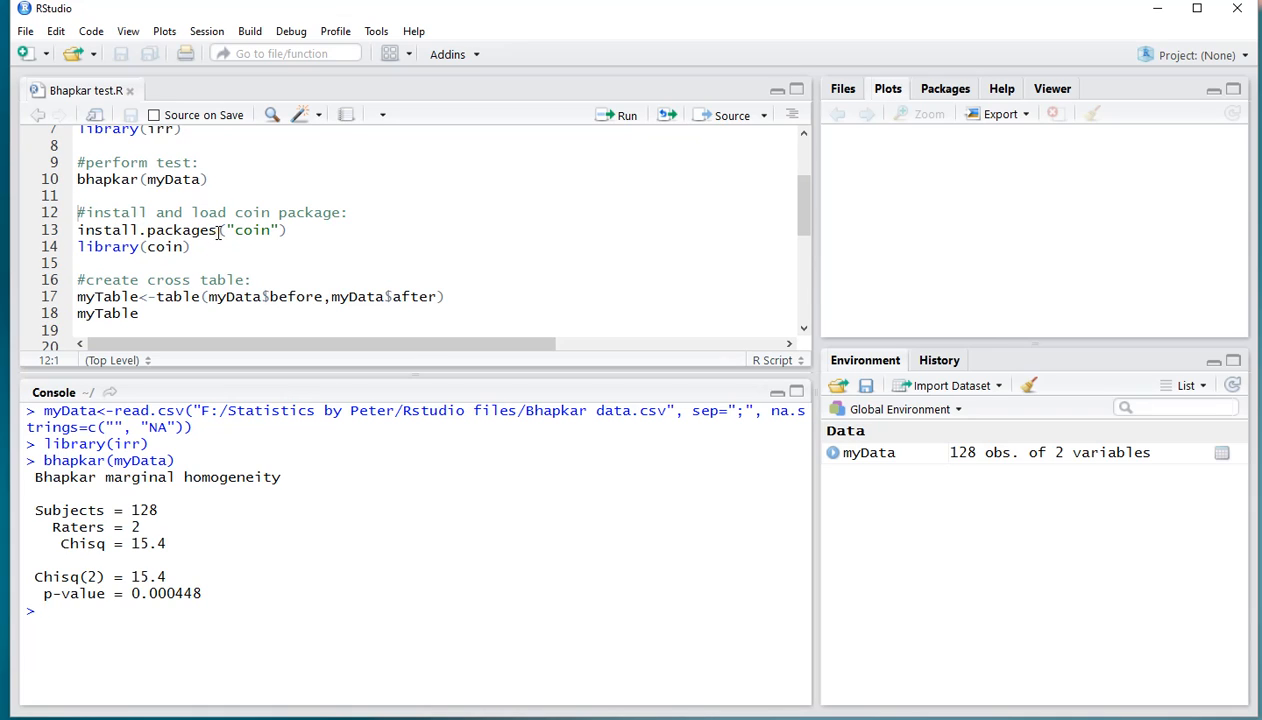
- Load coin and build and print the before-versus-after cross table myTable
{"action": "left_click", "coordinate": [196, 246]}
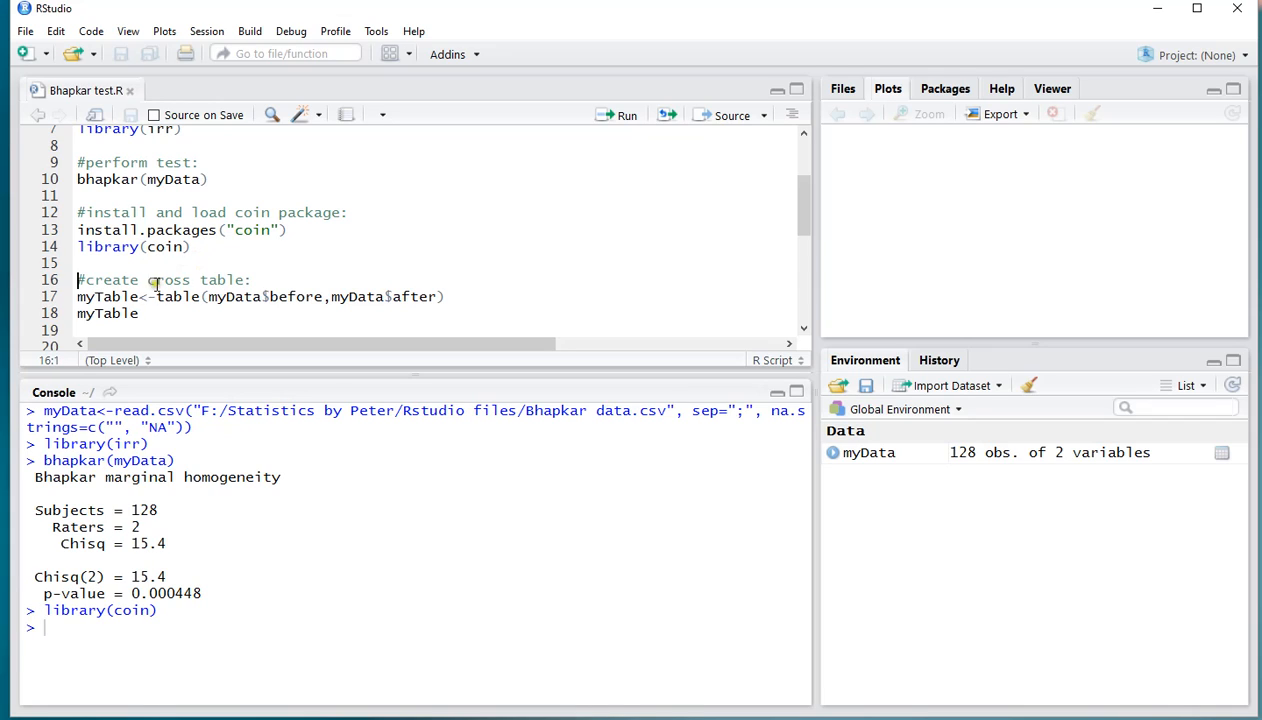
{"action": "scroll", "scroll_direction": "down", "scroll_amount": 3}
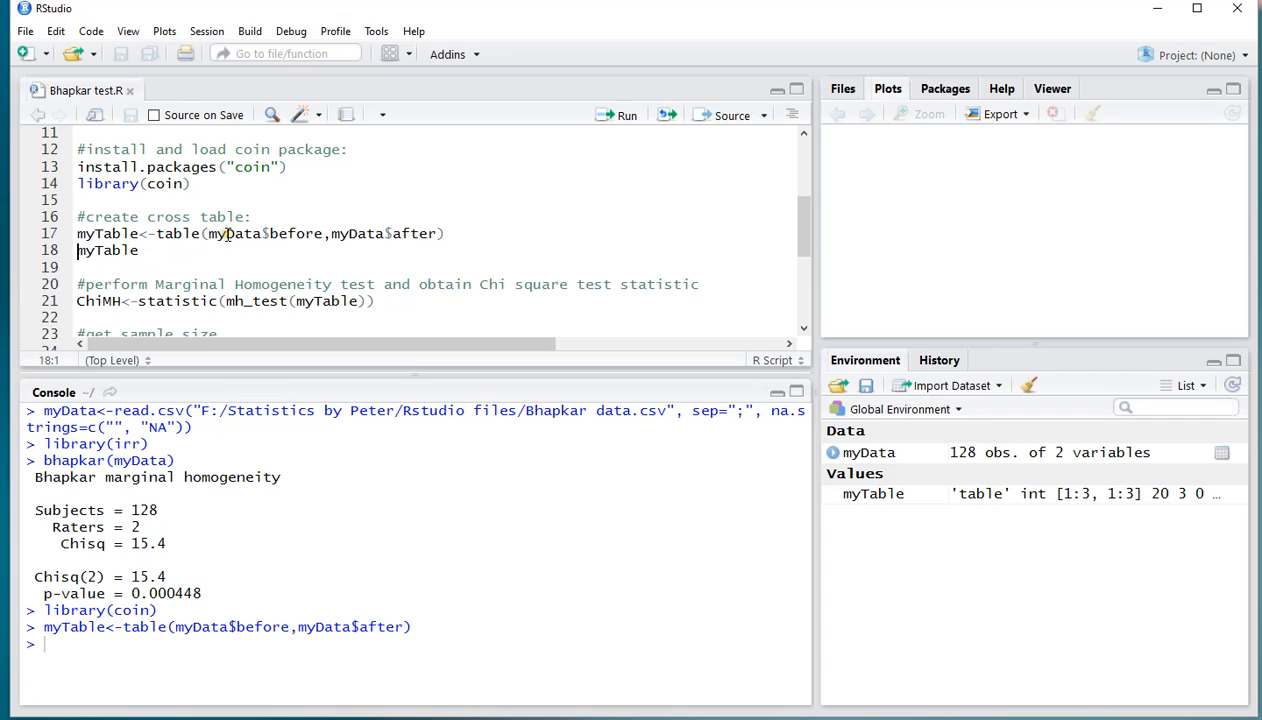
{"action": "left_click", "coordinate": [144, 250]}
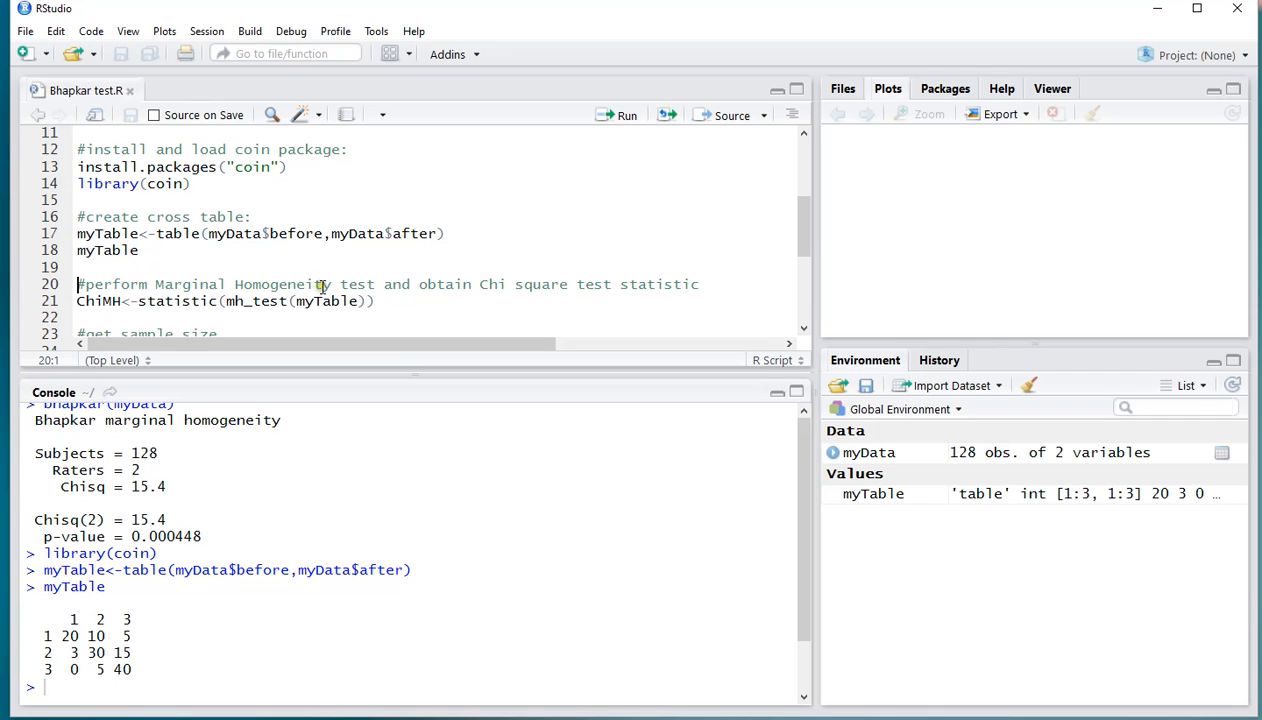
{"action": "mouse_move", "coordinate": [518, 284]}
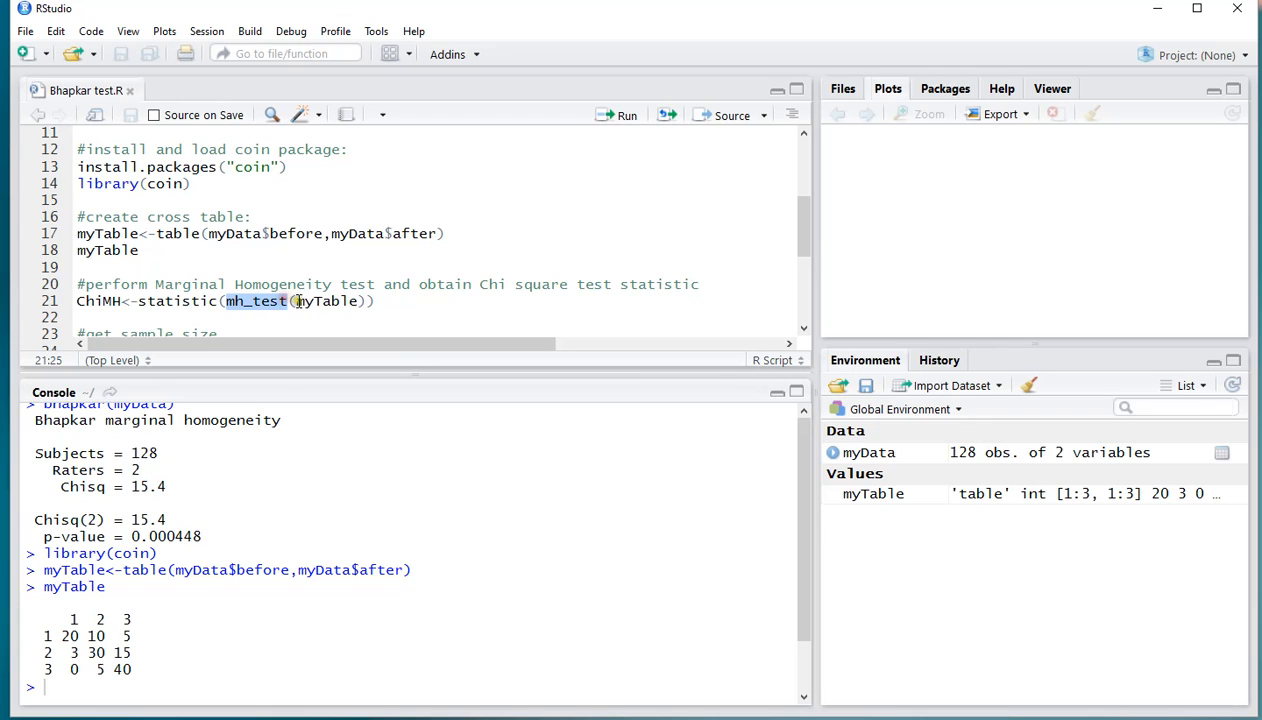
- Compute ChiMH (13.76) as statistic(mh_test(myTable))
{"action": "left_click", "coordinate": [104, 300]}
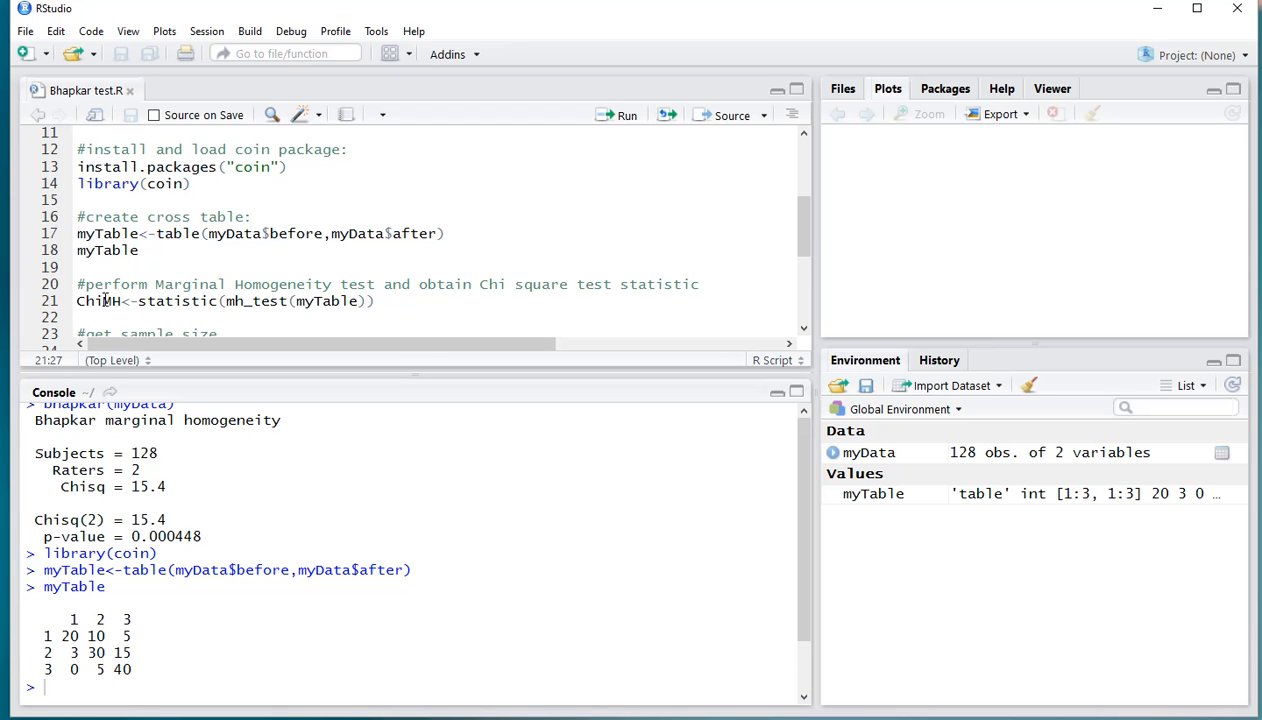
{"action": "left_click", "coordinate": [628, 114]}
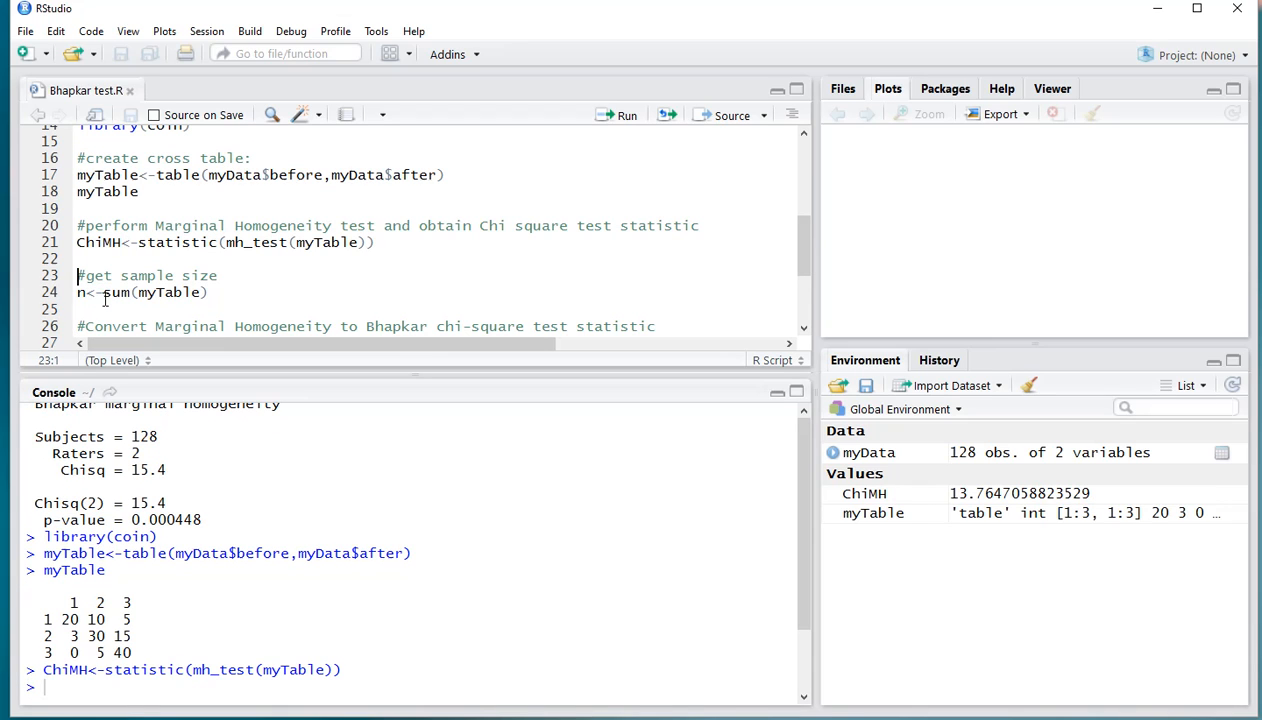
- Compute n = 128, ChiB = ChiMH/(1-ChiMH/n) ≈ 15.42, and df = 2
{"action": "left_click", "coordinate": [112, 292]}
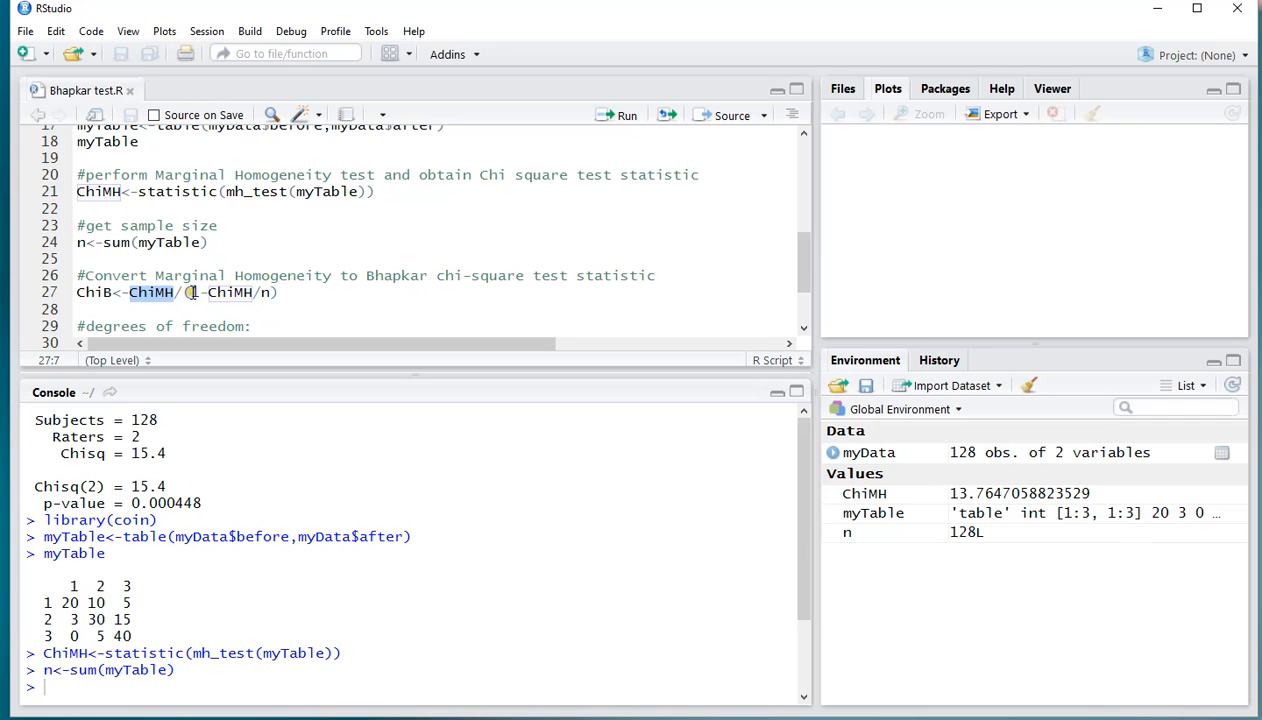
{"action": "left_click", "coordinate": [196, 292]}
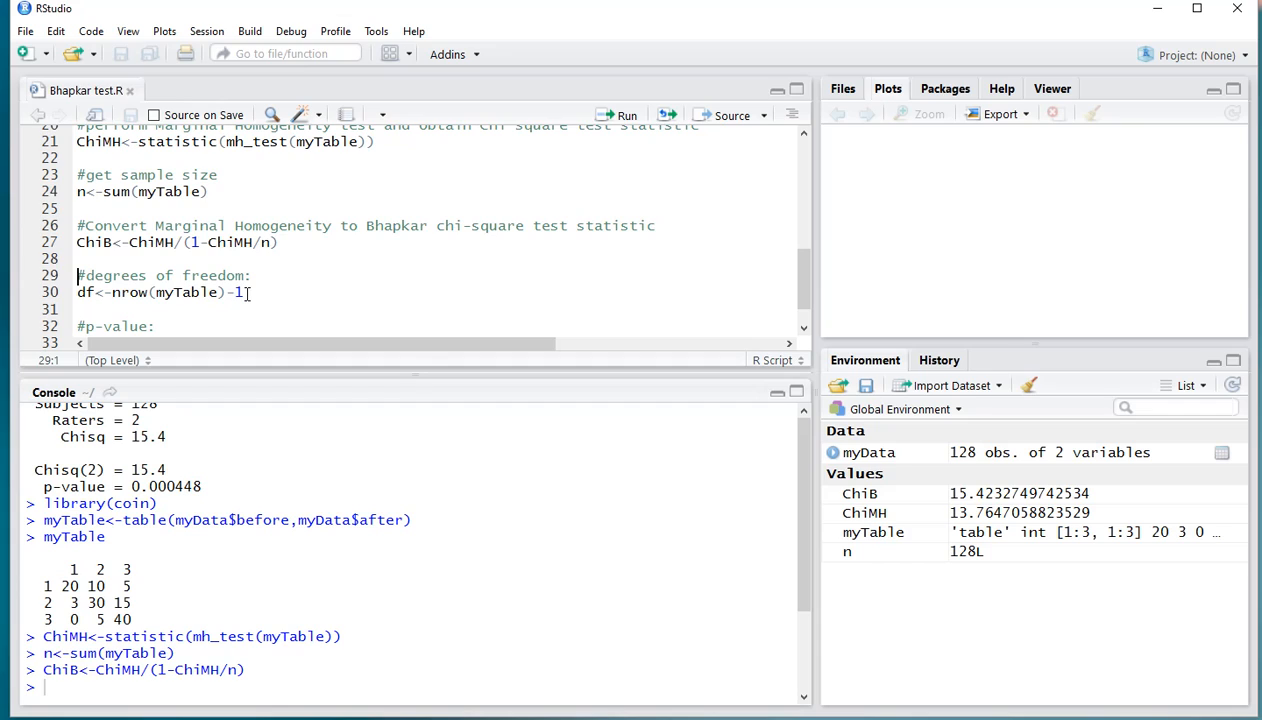
{"action": "mouse_move", "coordinate": [156, 292]}
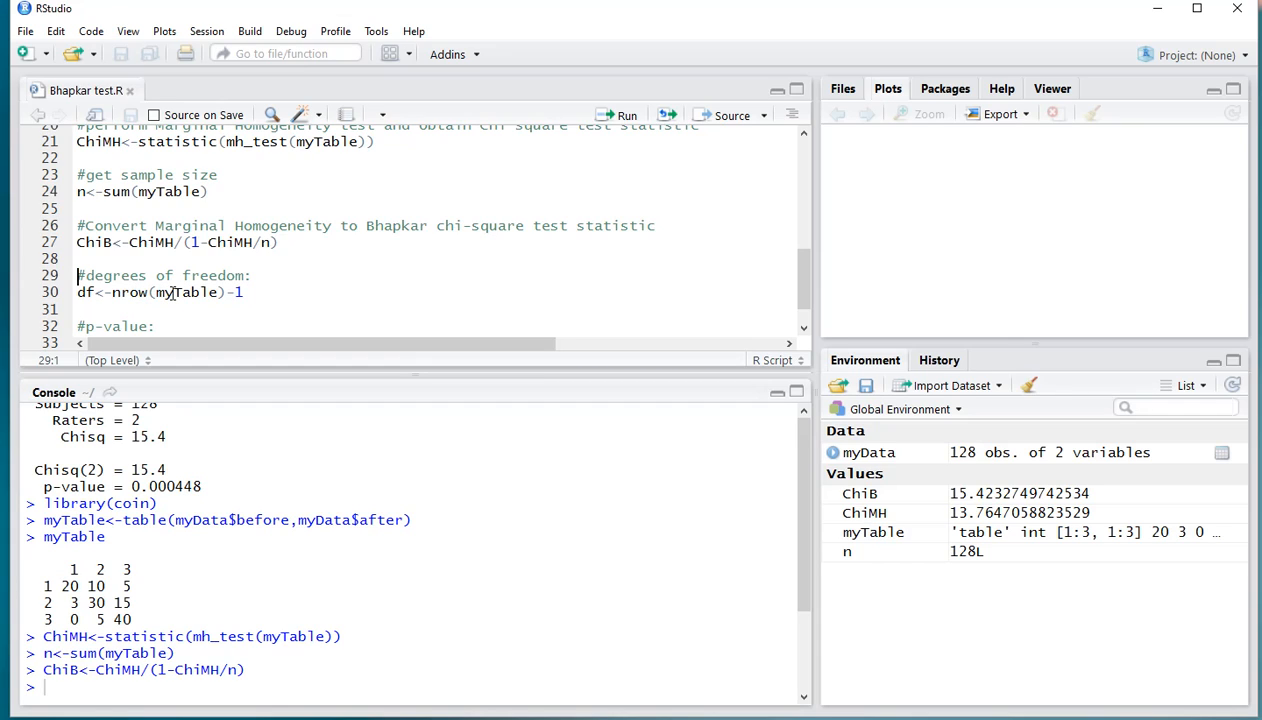
{"action": "left_click", "coordinate": [172, 292]}
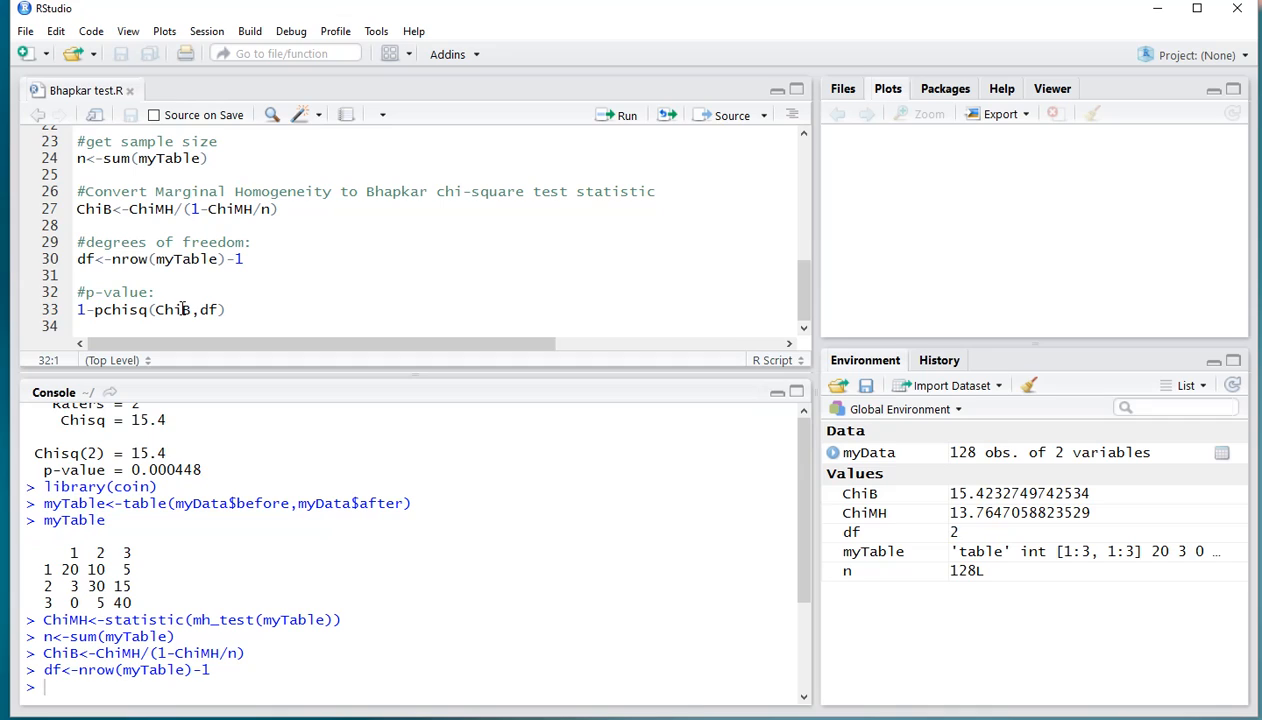
- Compute 1-pchisq(ChiB,df) = 0.000447588, compare with the irr result, and scroll back to the script top
{"action": "left_click", "coordinate": [208, 308]}
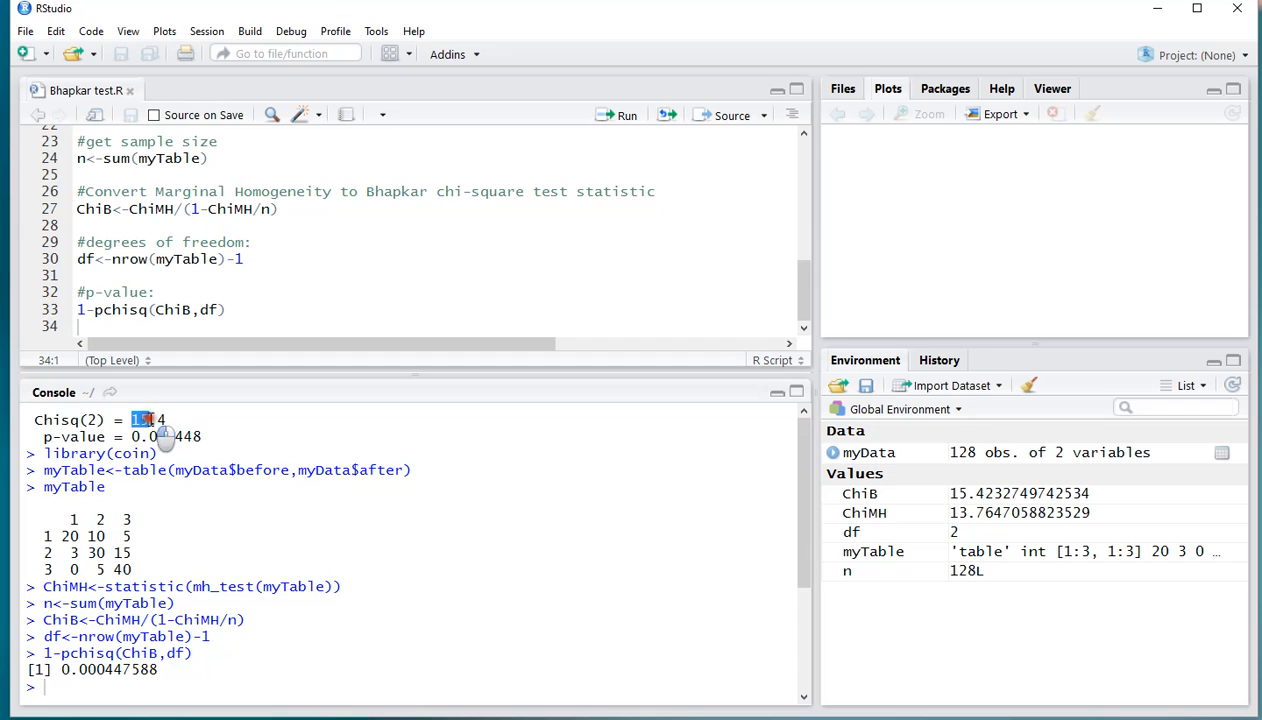
{"action": "left_click", "coordinate": [116, 210]}
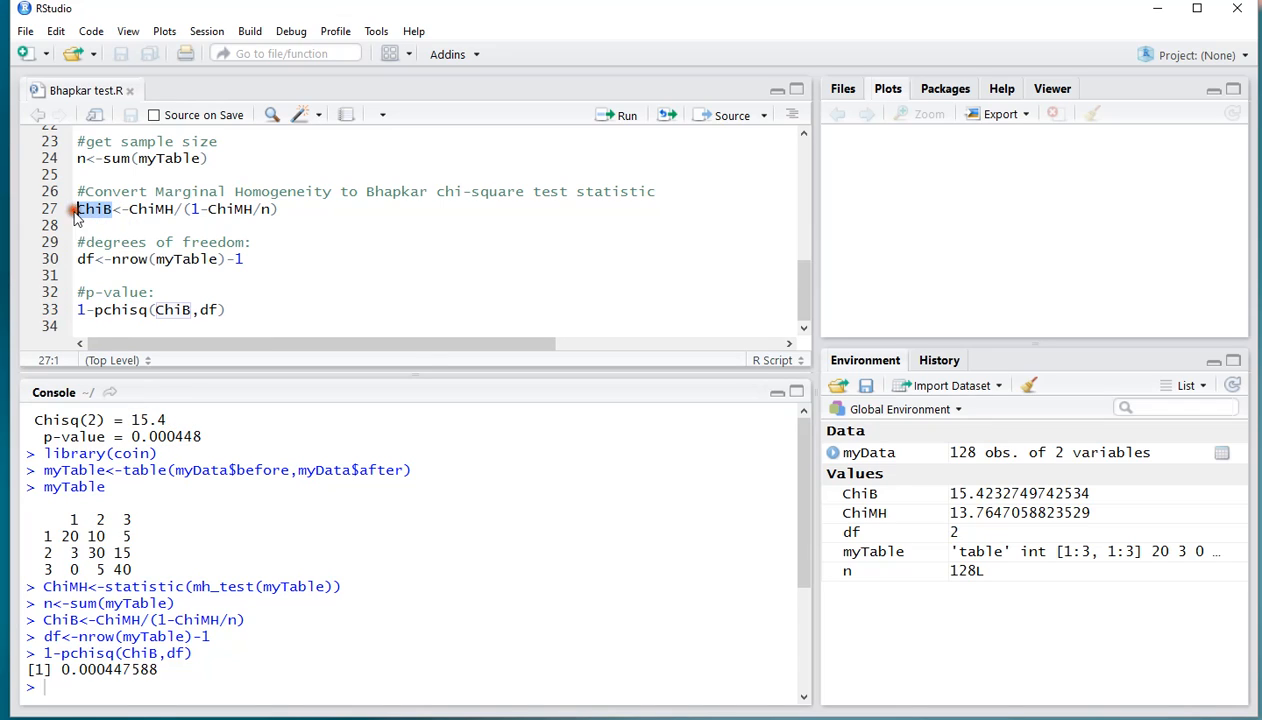
{"action": "mouse_move", "coordinate": [956, 500]}
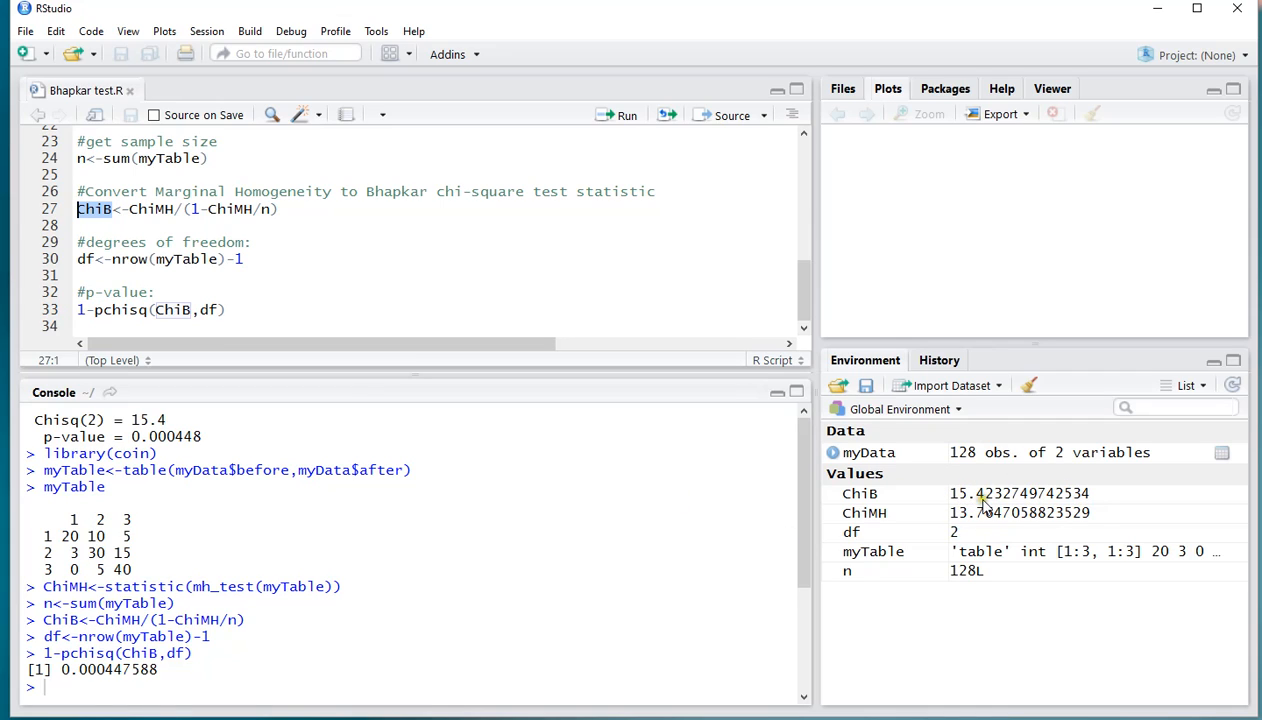
{"action": "mouse_move", "coordinate": [982, 498]}
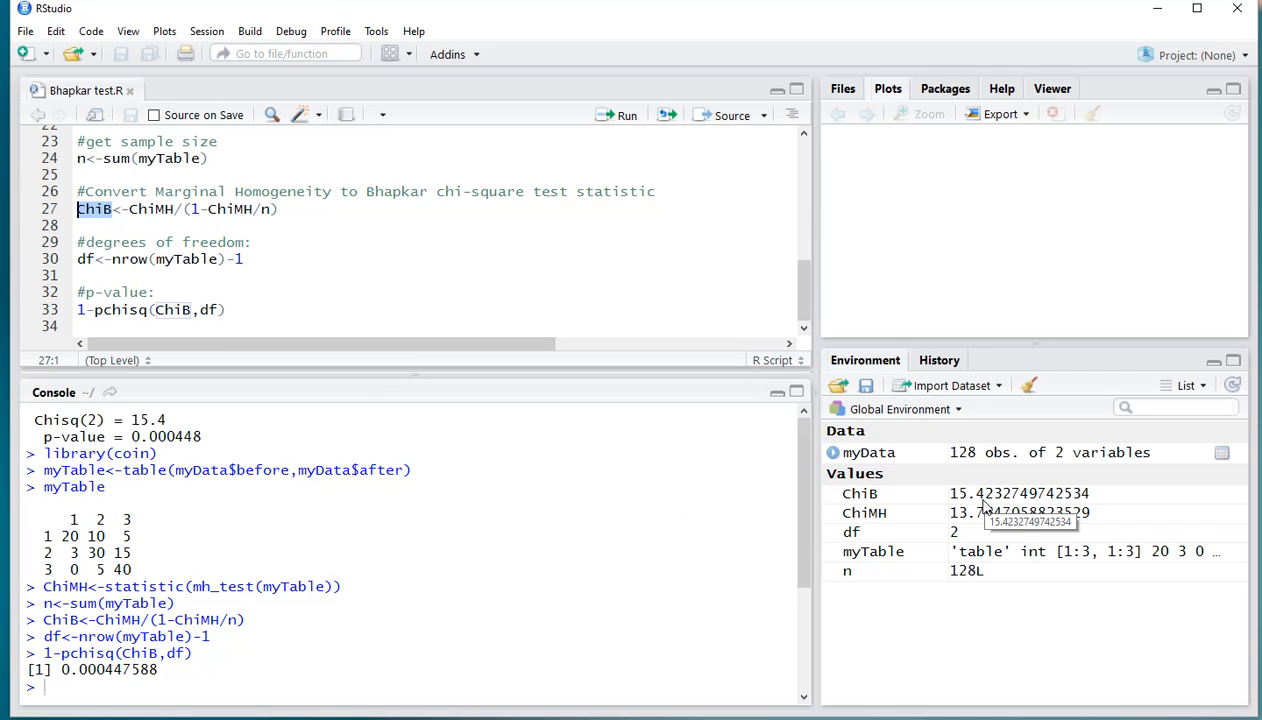
{"action": "left_click", "coordinate": [350, 212]}
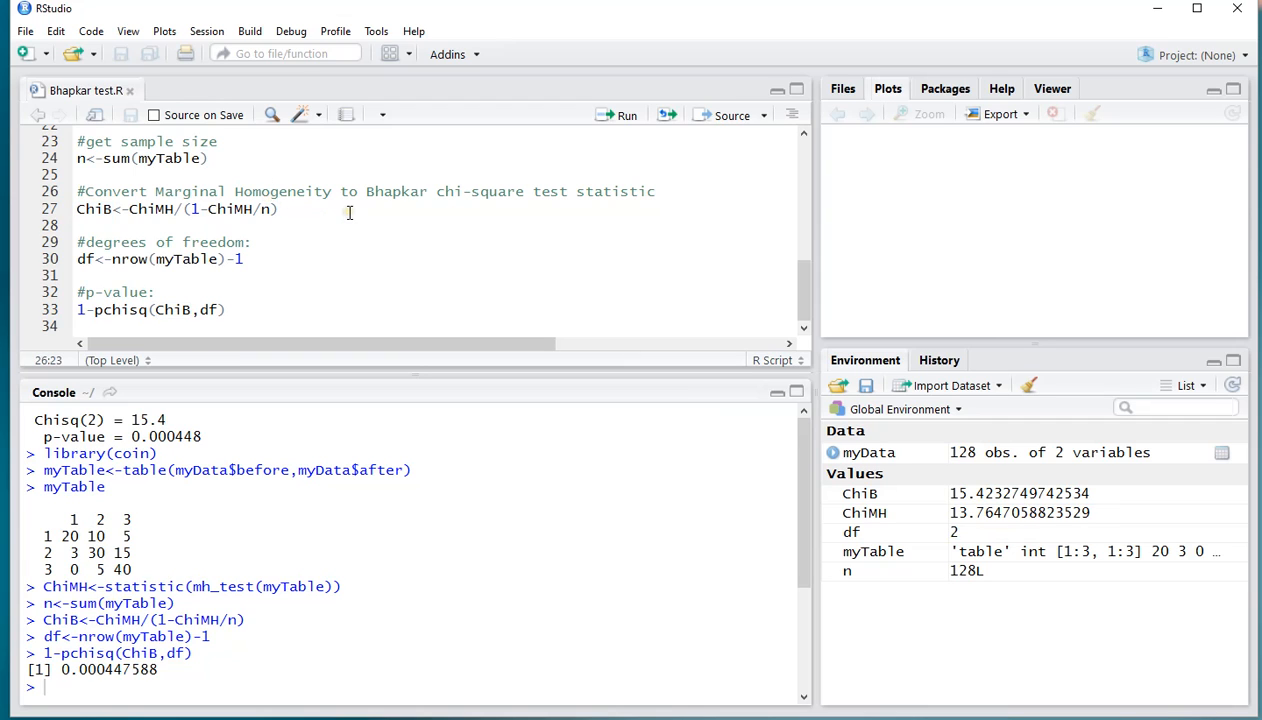
{"action": "scroll", "scroll_direction": "up", "scroll_amount": 3}
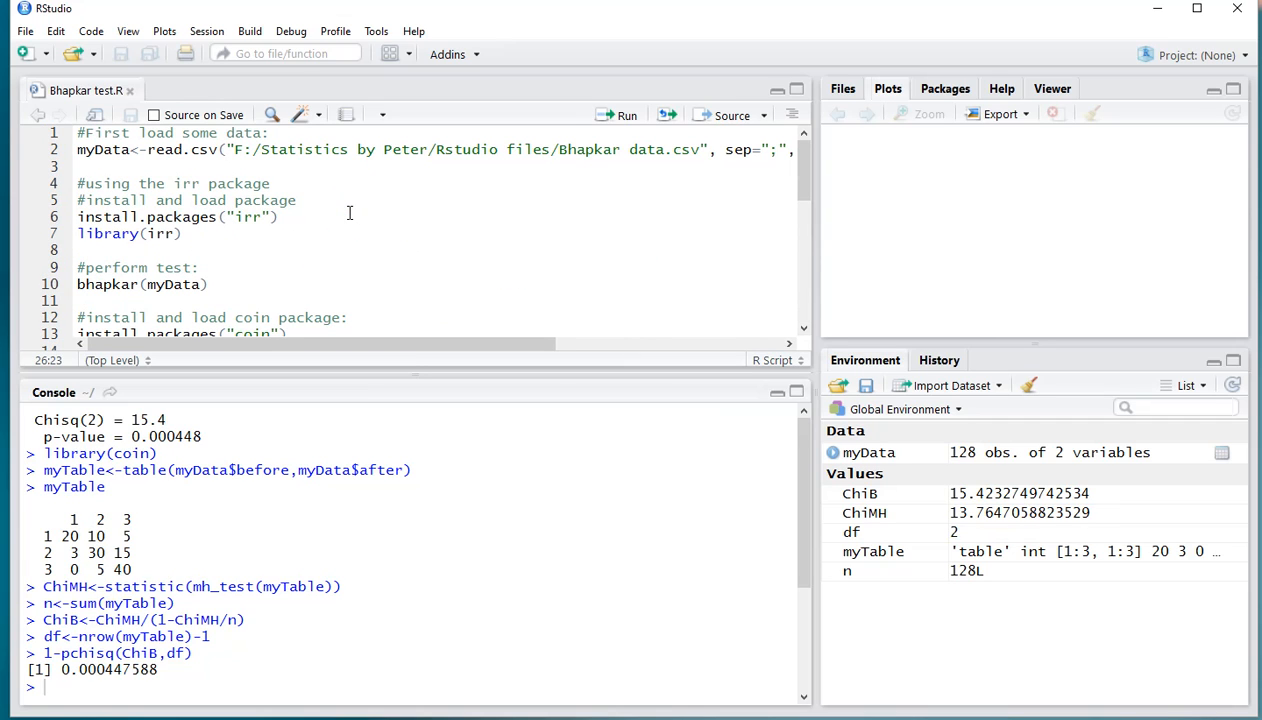